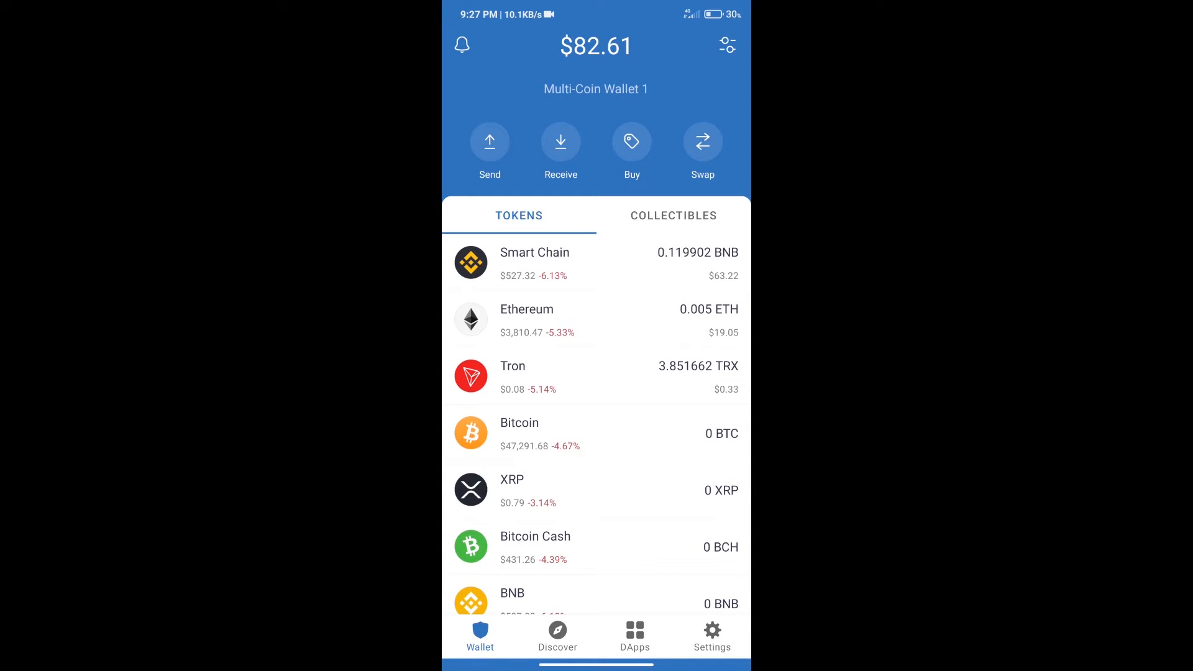
Step: Start buying crypto, search for BNB, then back out without purchasing
click(632, 142)
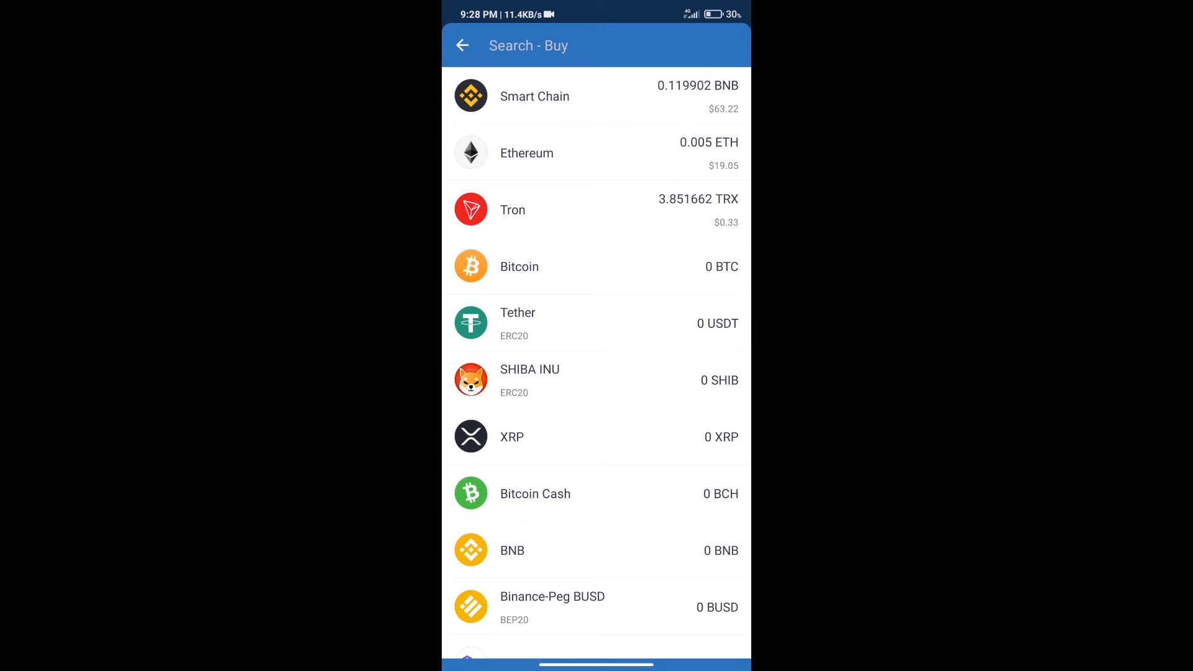
text(bn)
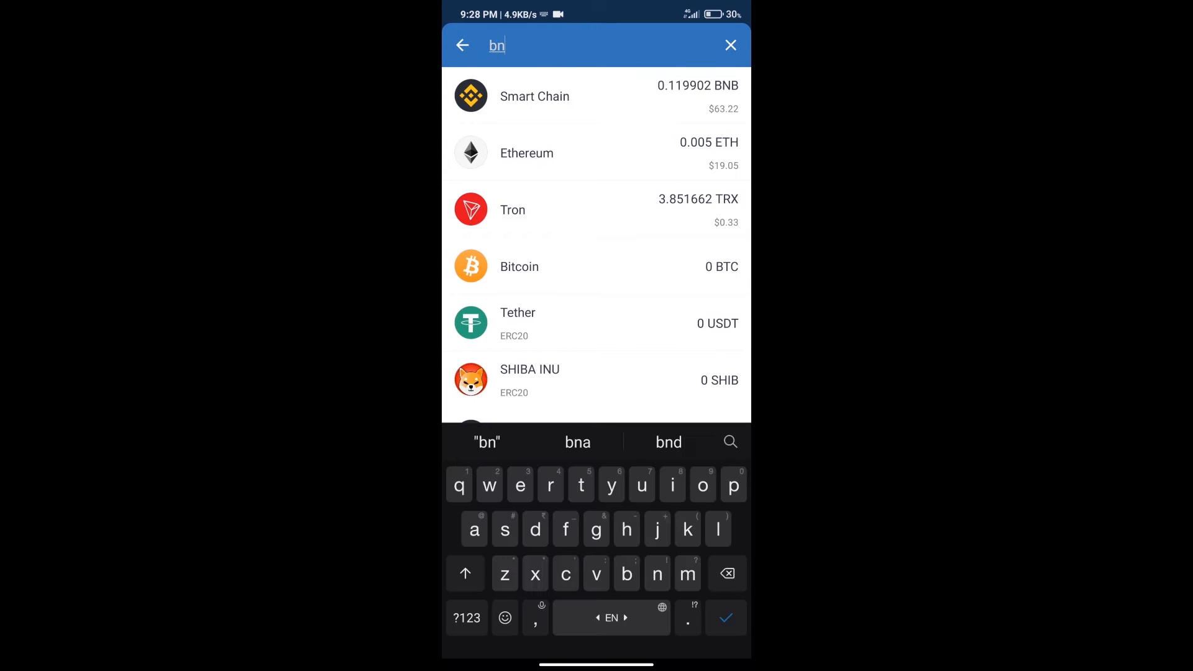
text(b)
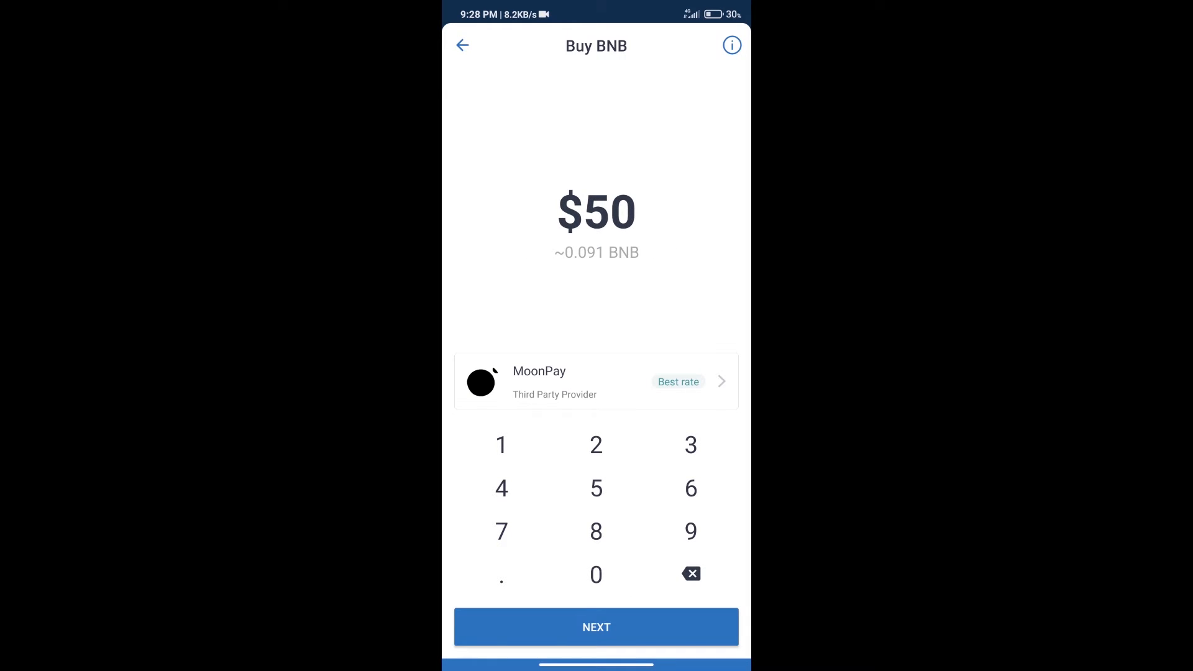
click(462, 46)
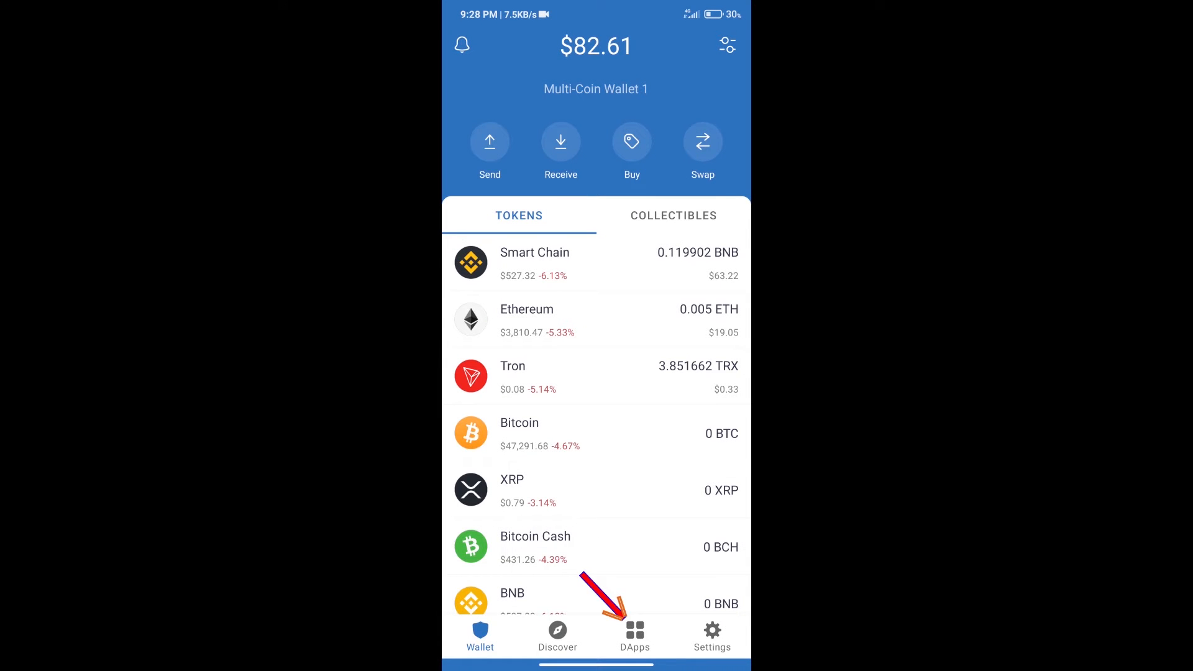
Step: Launch PancakeSwap in the DApp browser and connect Trust Wallet, showing 0.119902 BNB
click(635, 636)
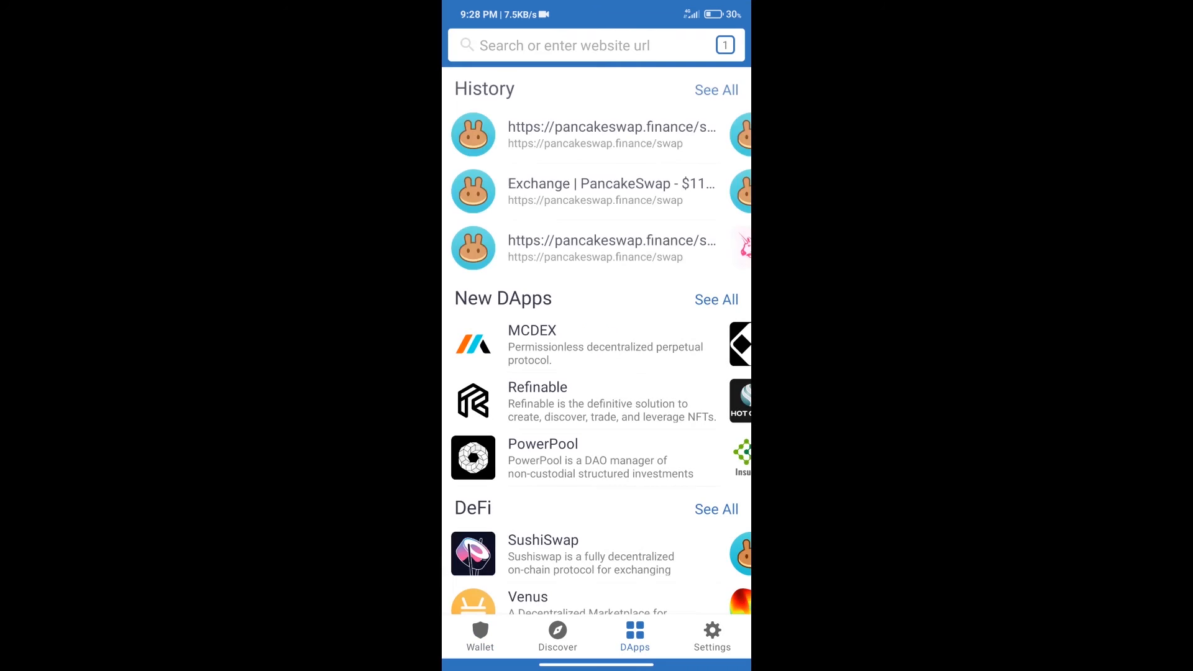
scroll(down, 3)
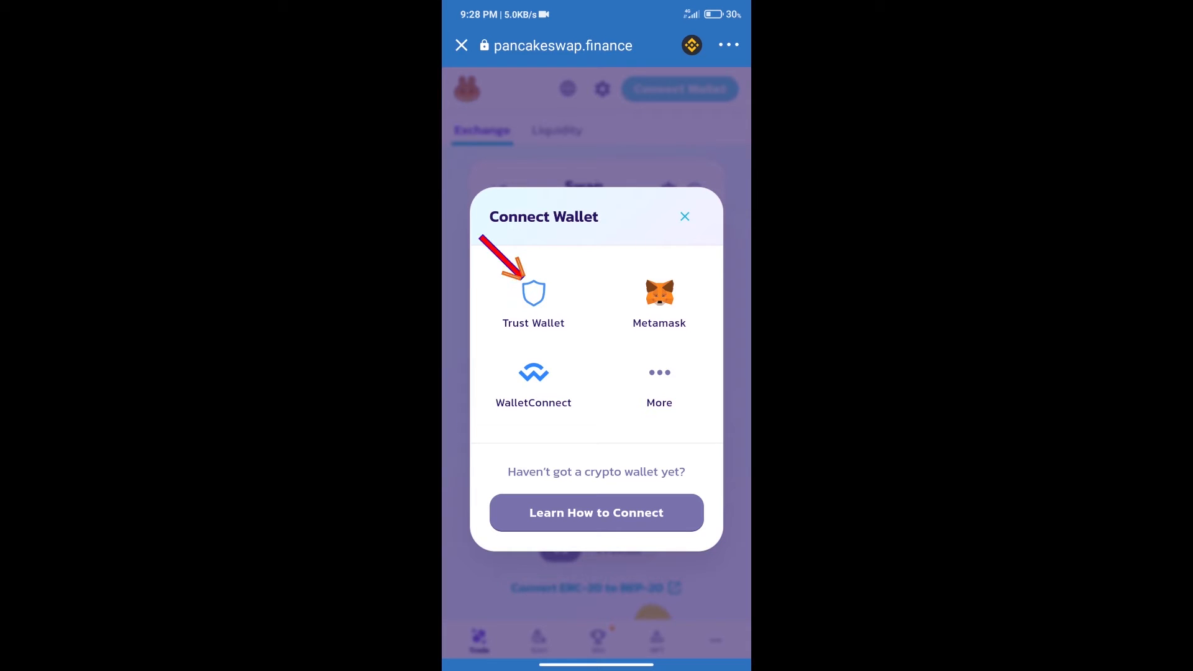
click(683, 216)
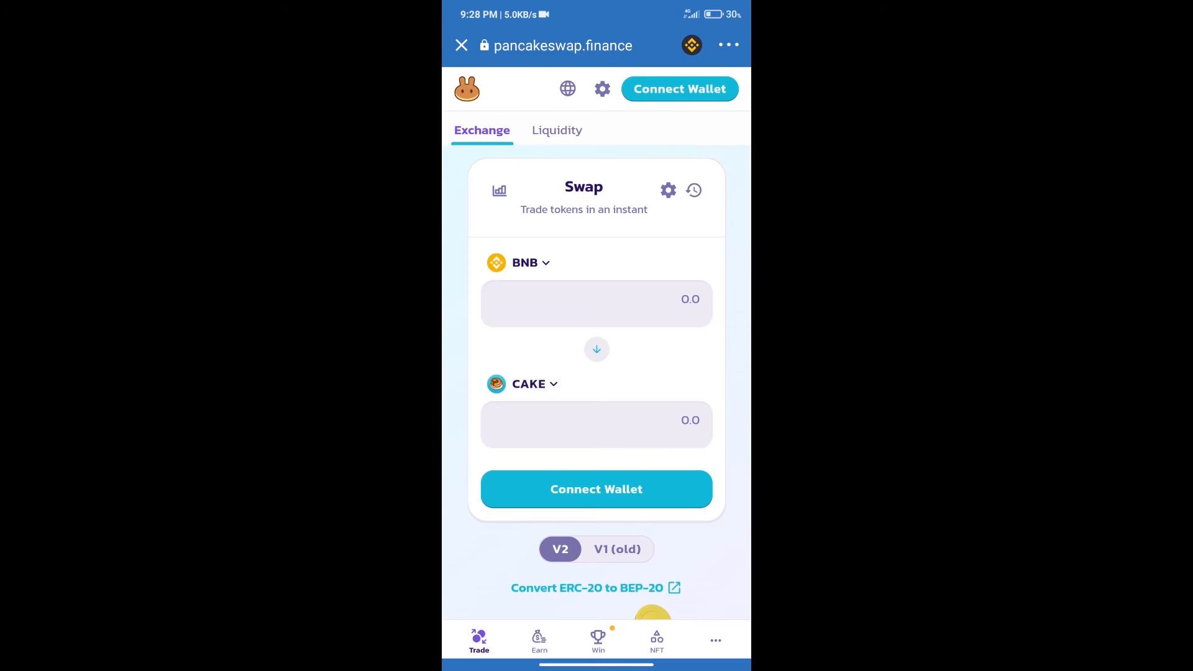
click(680, 89)
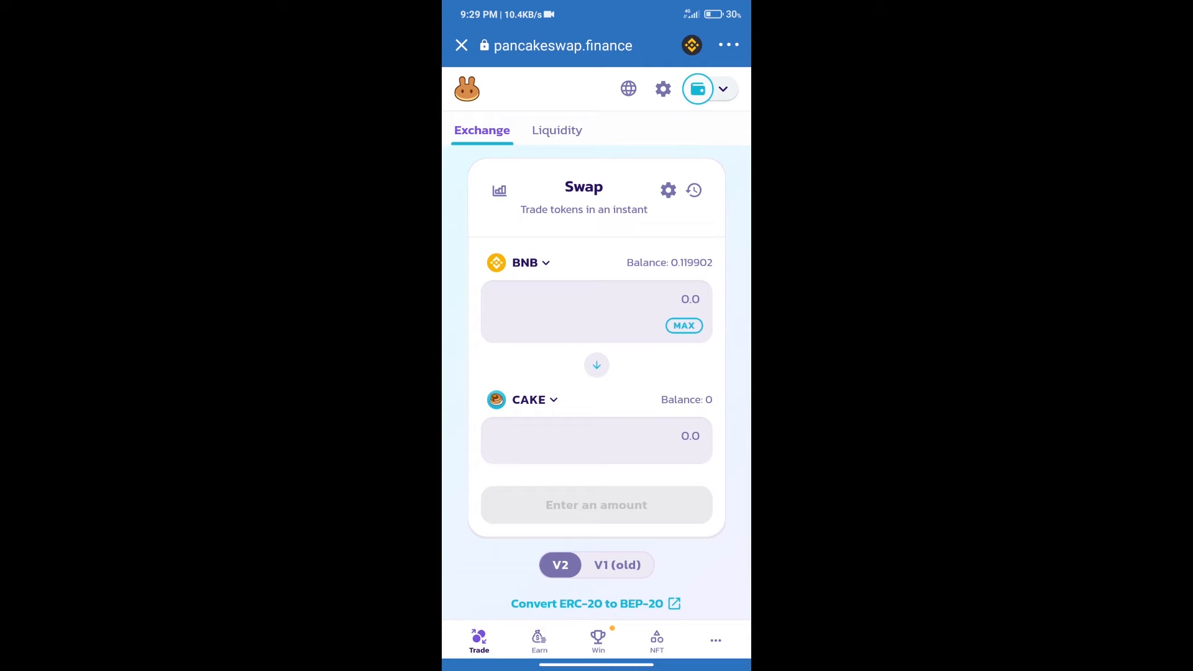
Step: Look up The Silent Sea (TSSEA) on CoinMarketCap and copy its contract address
click(528, 399)
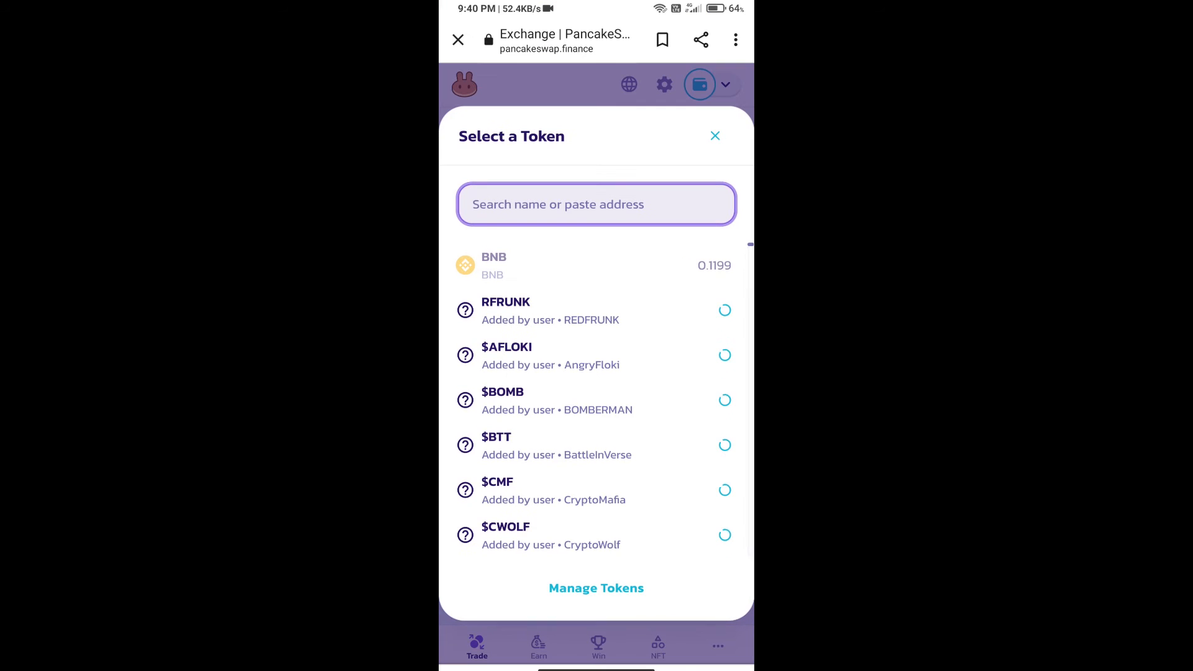
click(595, 204)
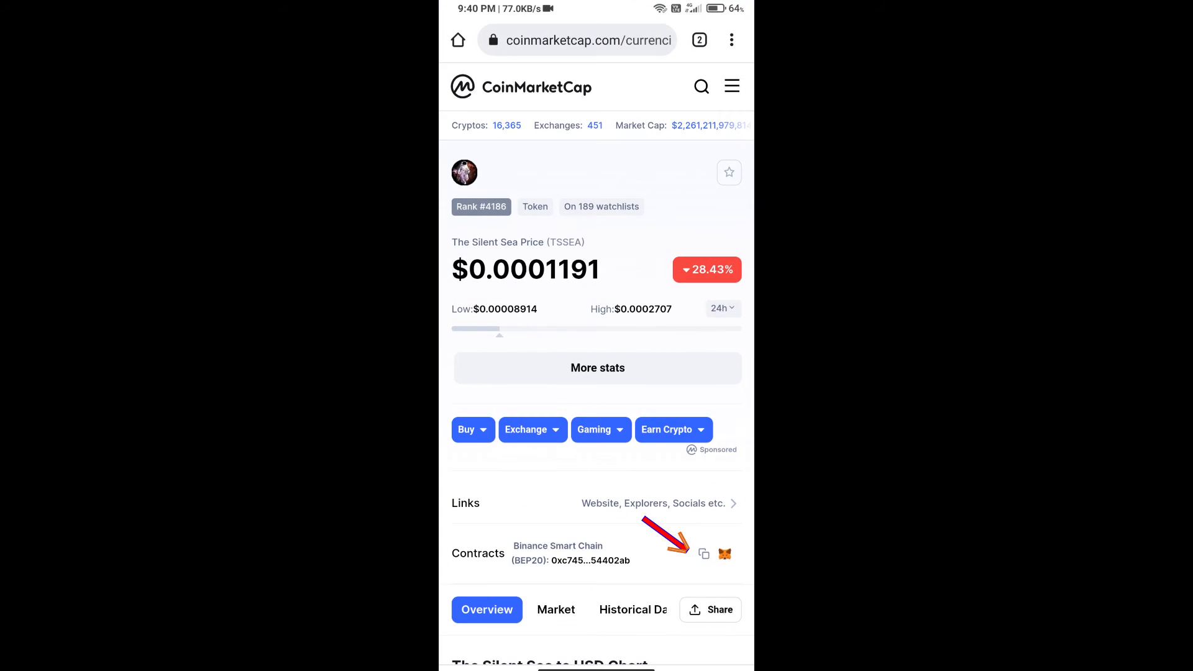
click(703, 553)
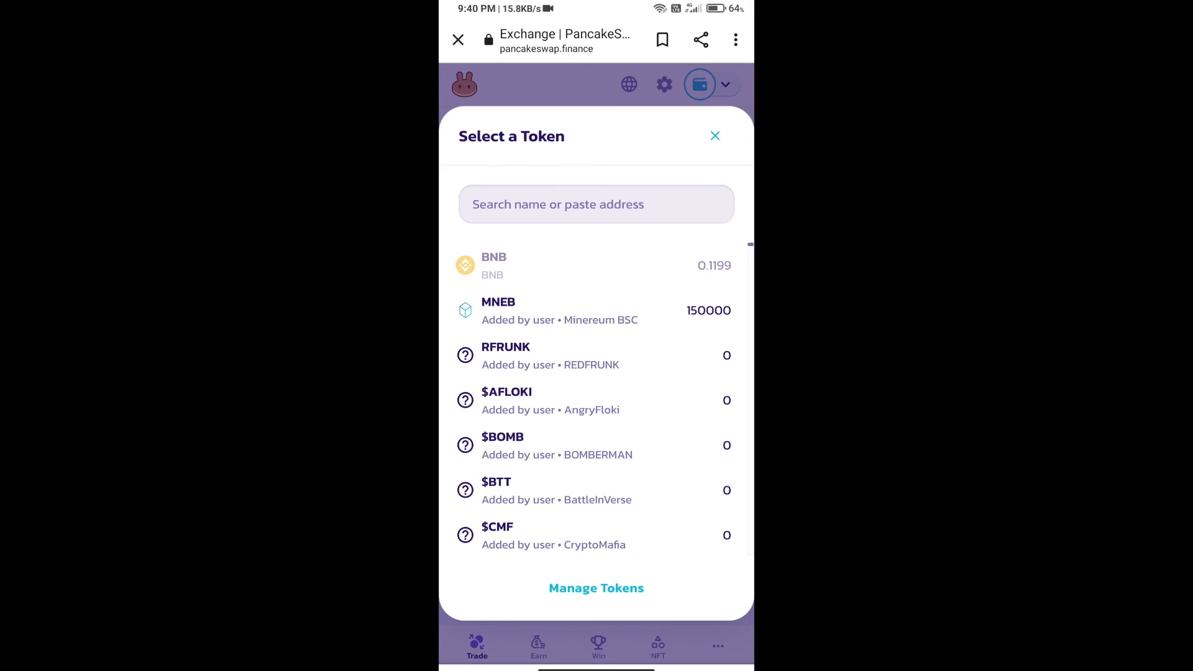
Step: Paste the TSSEA contract into the token search and acknowledge the import risk
click(595, 204)
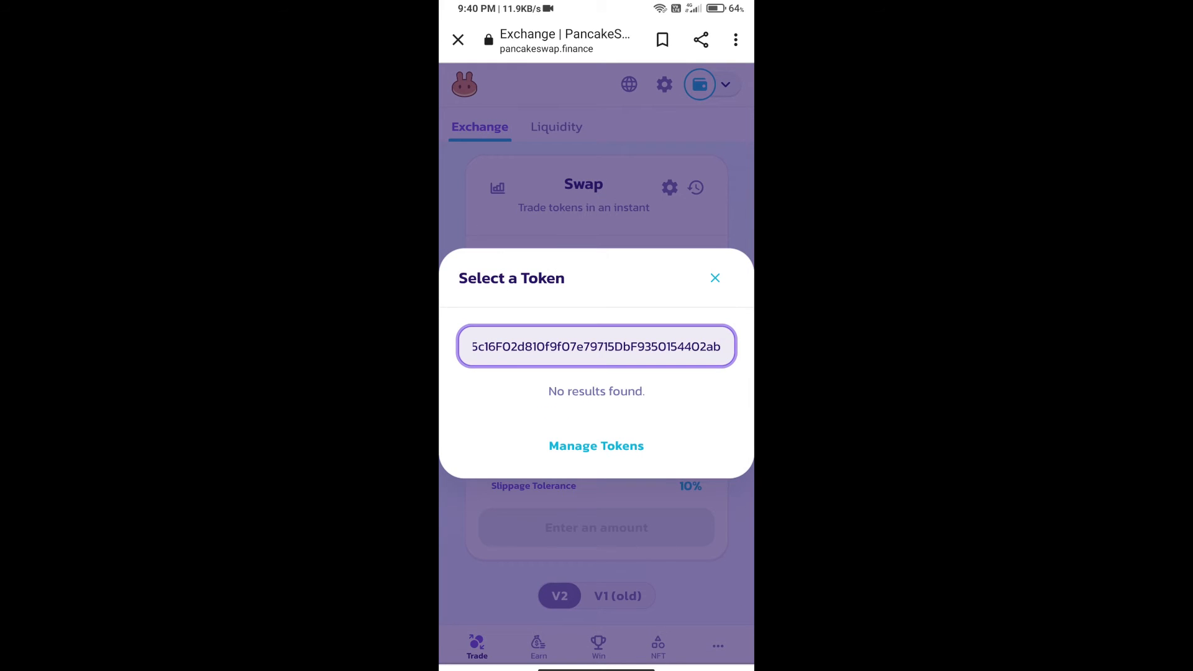
click(595, 445)
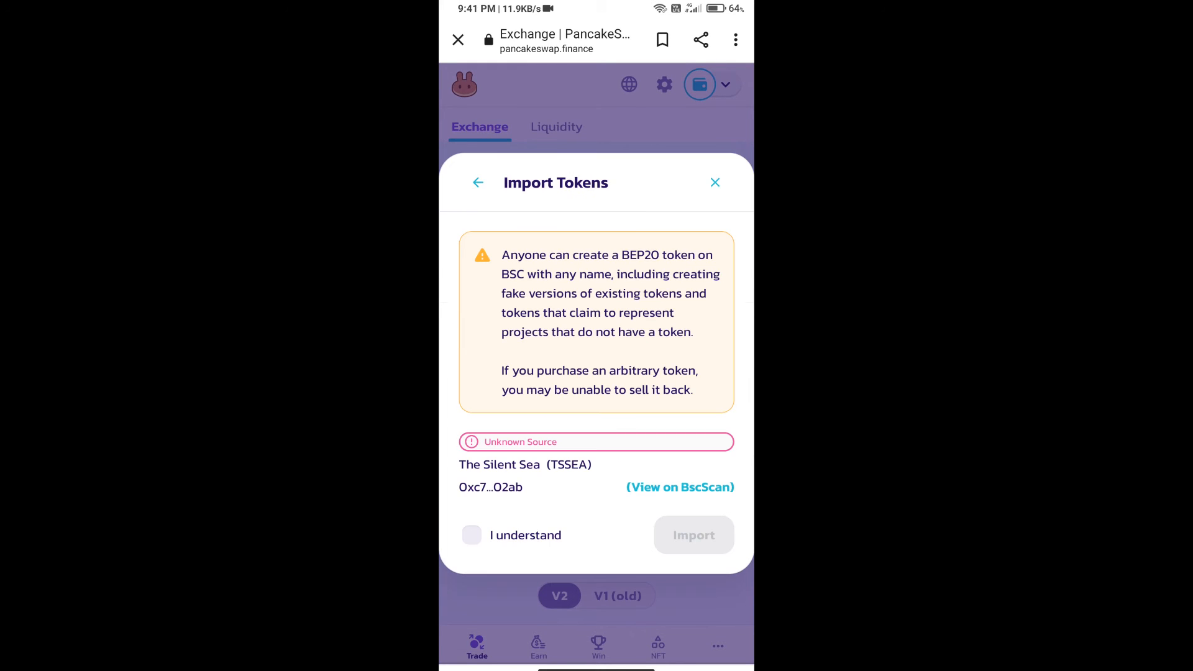
click(471, 534)
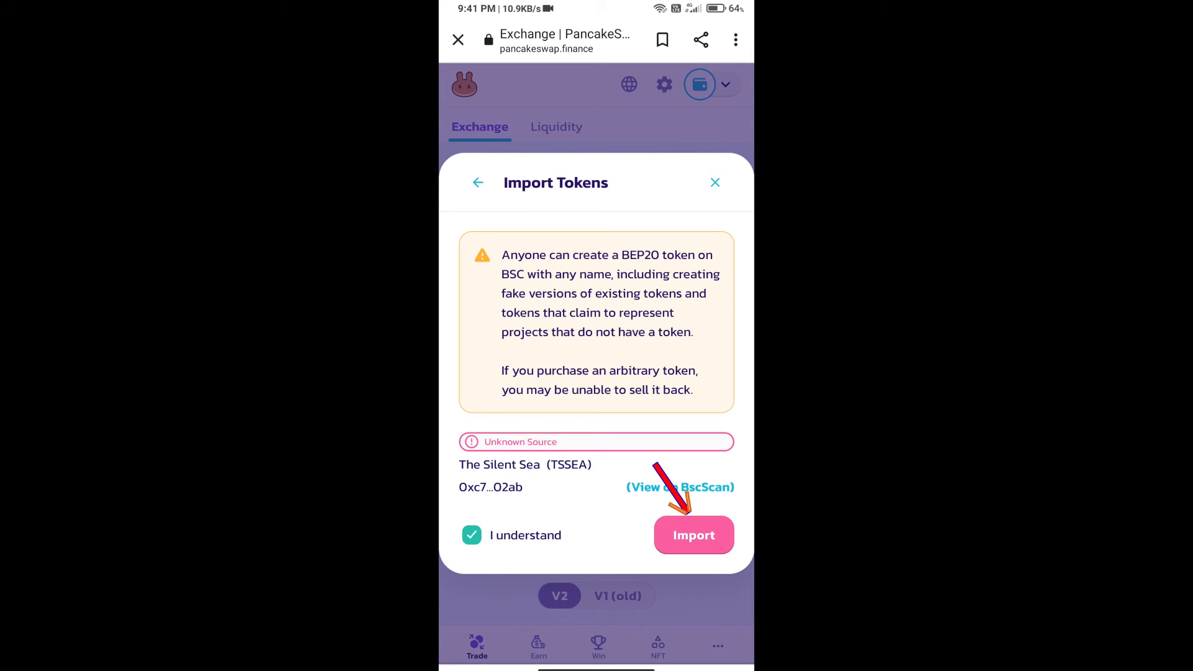
Step: Import TSSEA as the receive token and set slippage tolerance to 14%
click(694, 535)
text(14)
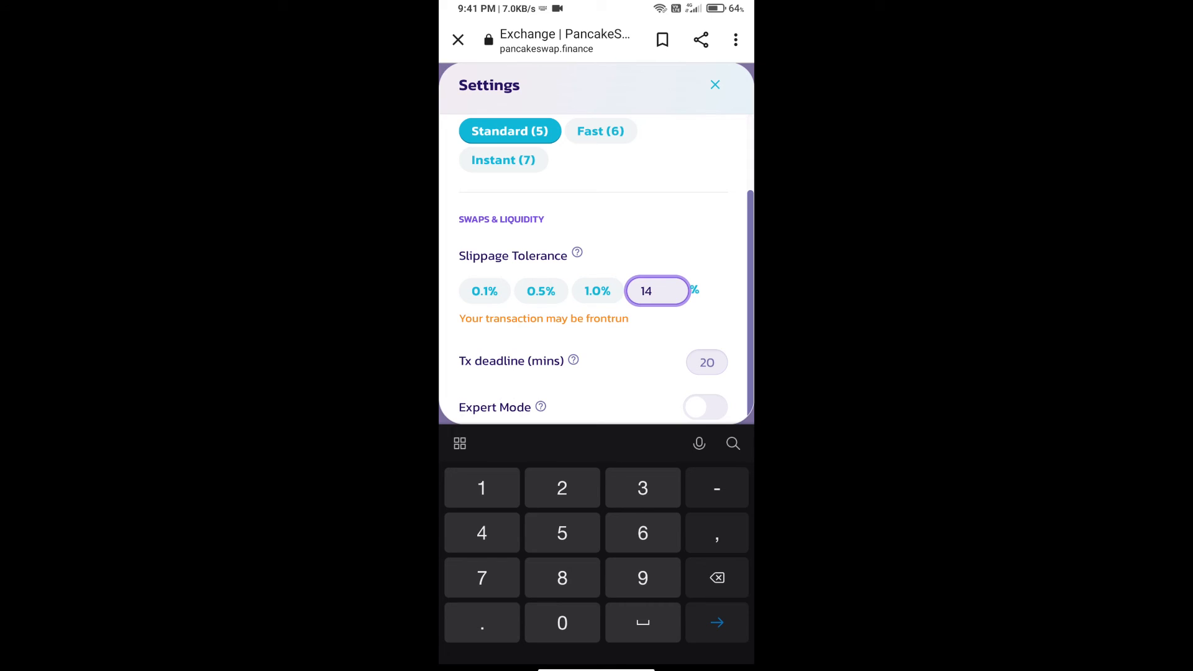
click(714, 84)
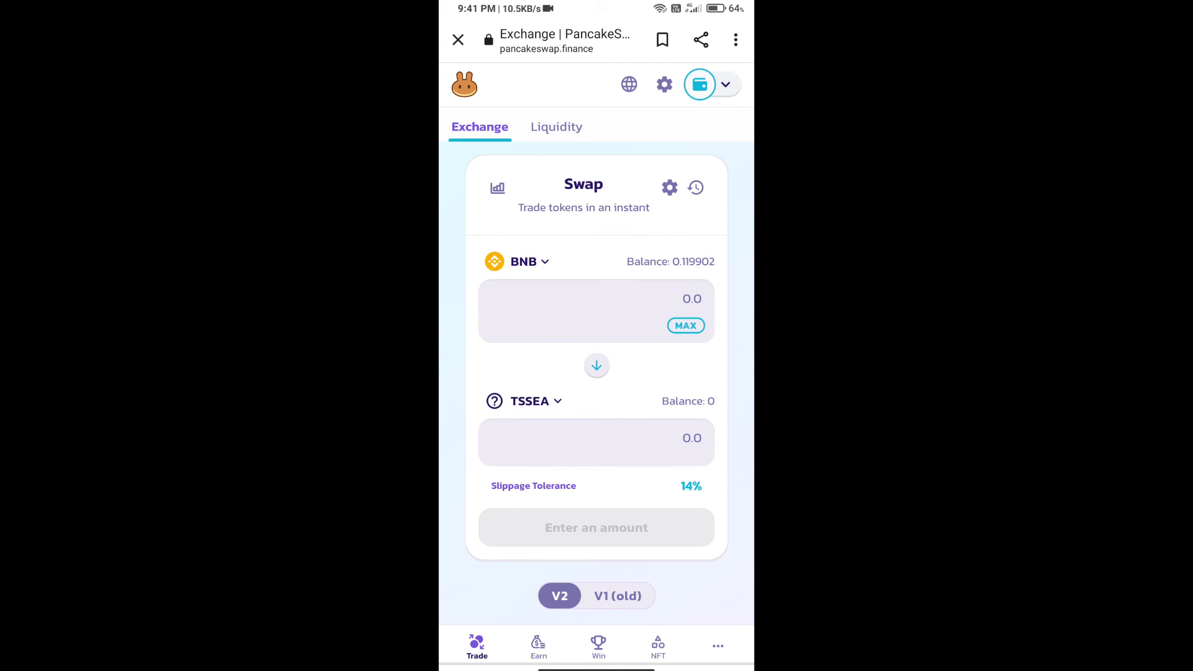
Step: Enter 100 TSSEA to receive and confirm the swap of about 0.0000225 BNB
click(596, 438)
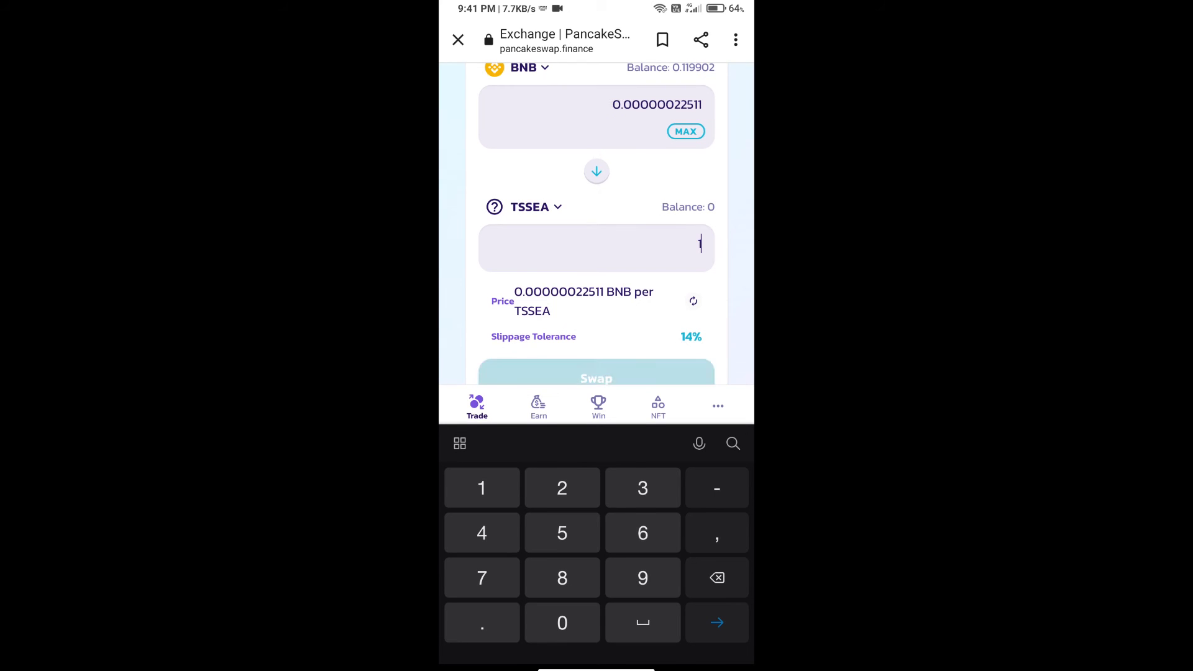
scroll(down, 3)
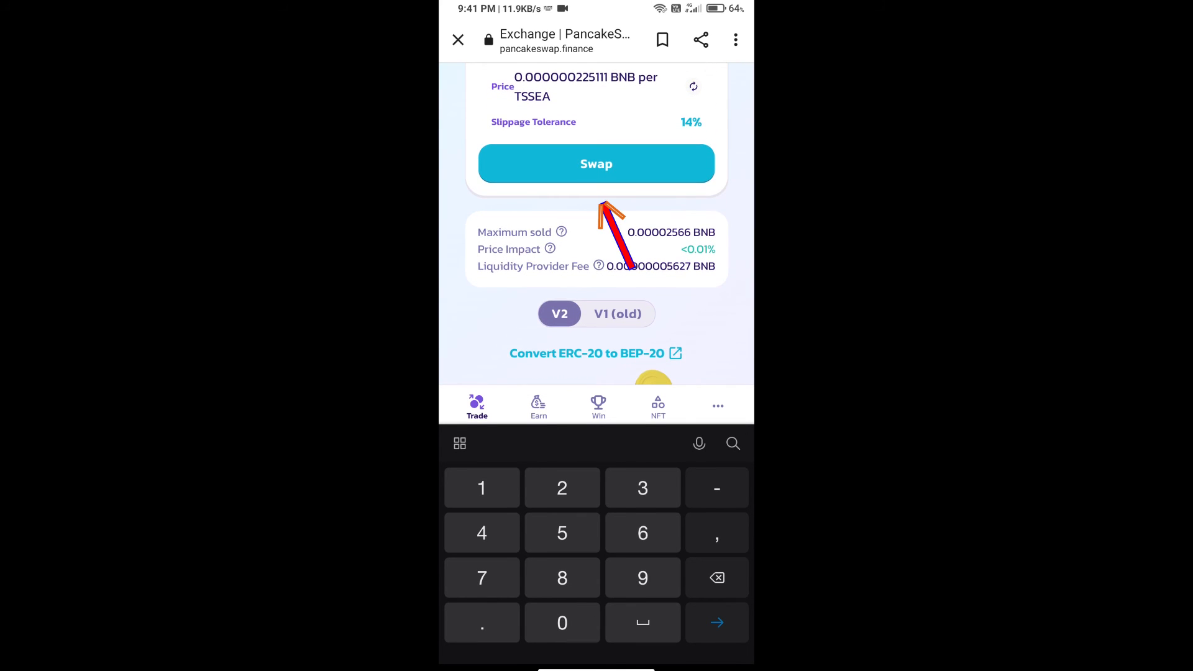
click(596, 164)
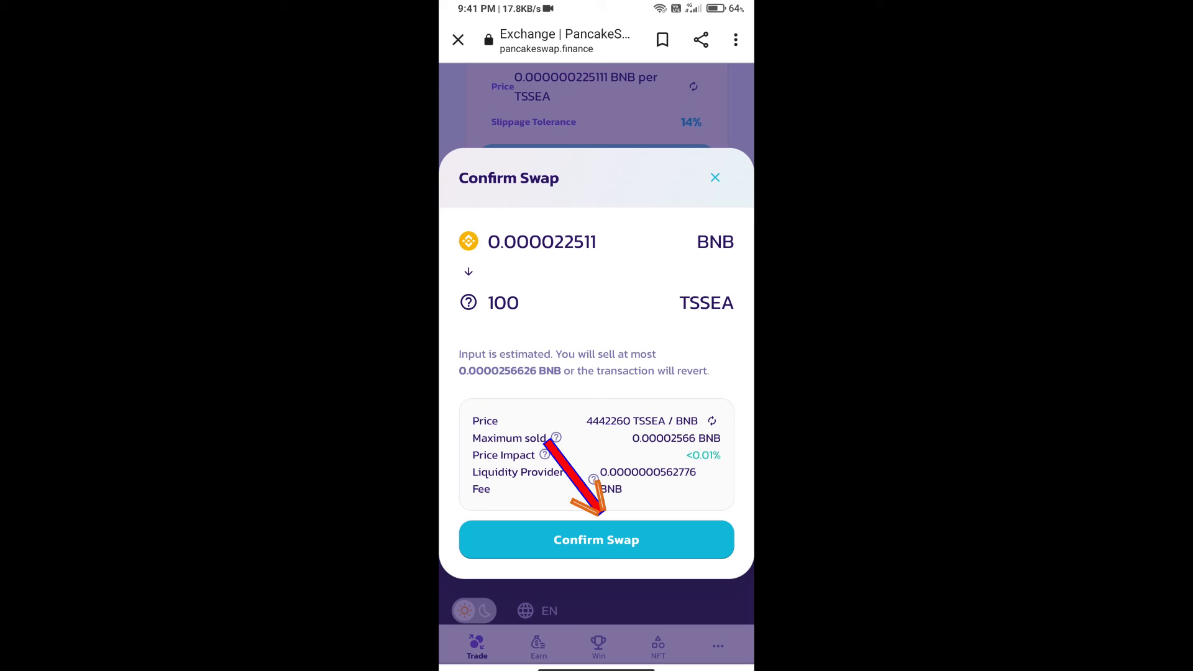
click(595, 539)
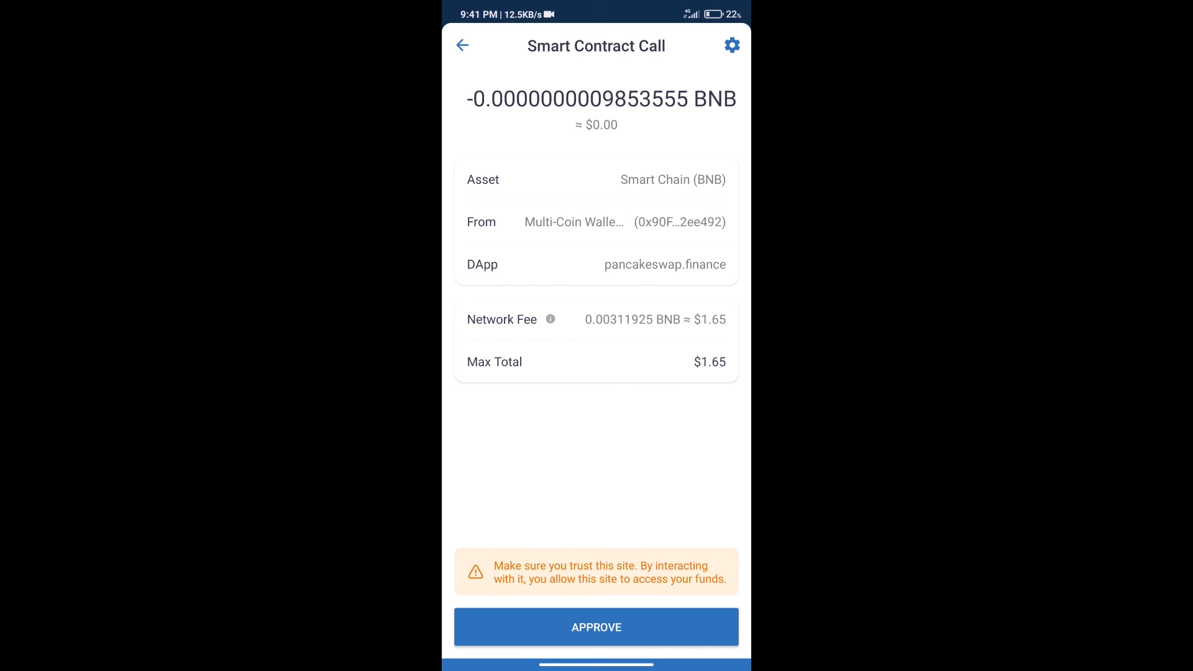